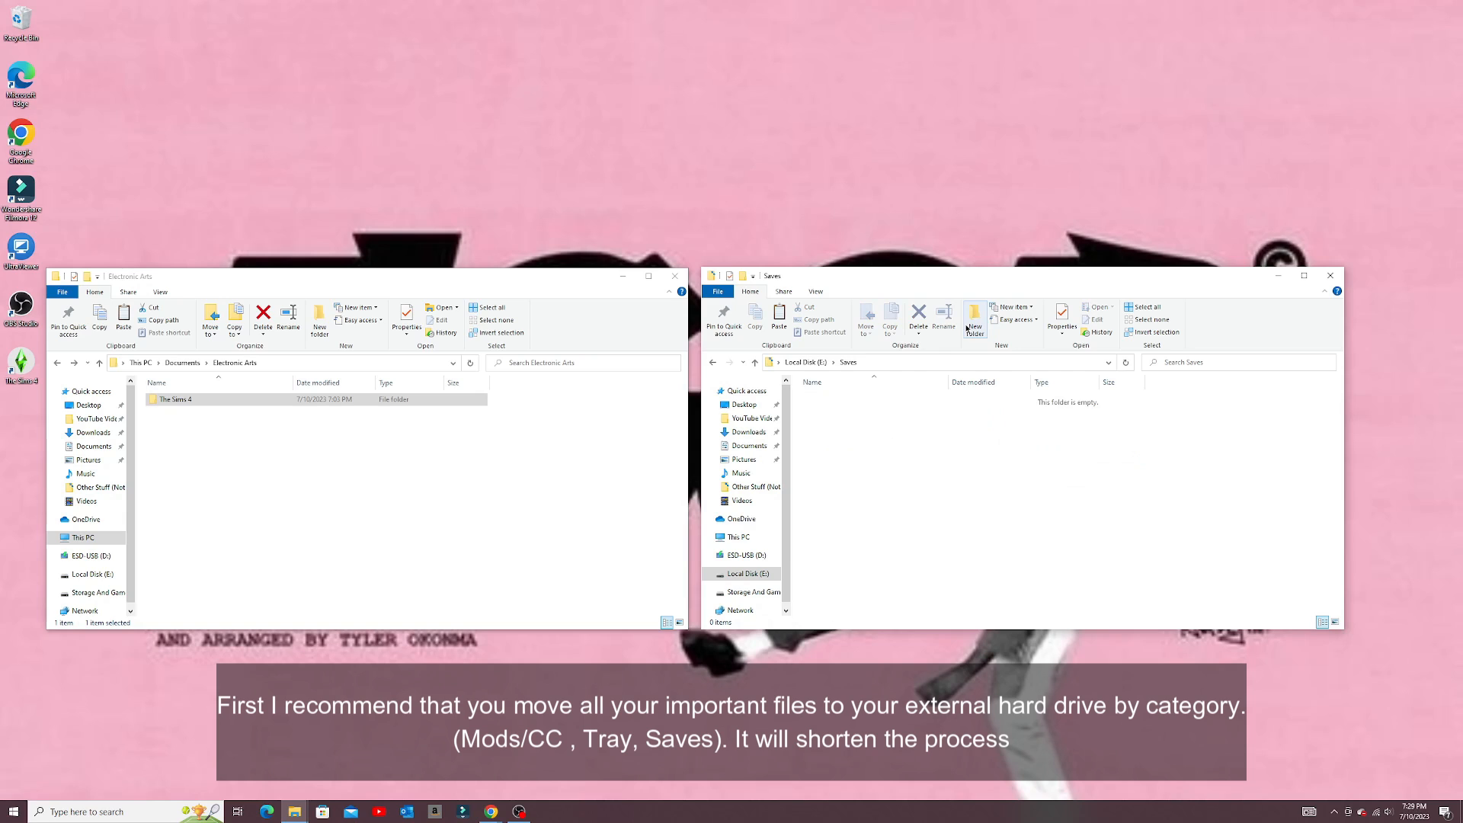
- Paste the save files into E:\Saves and return to Local Disk (E:)'s top-level folders
{"action": "left_click", "coordinate": [779, 317]}
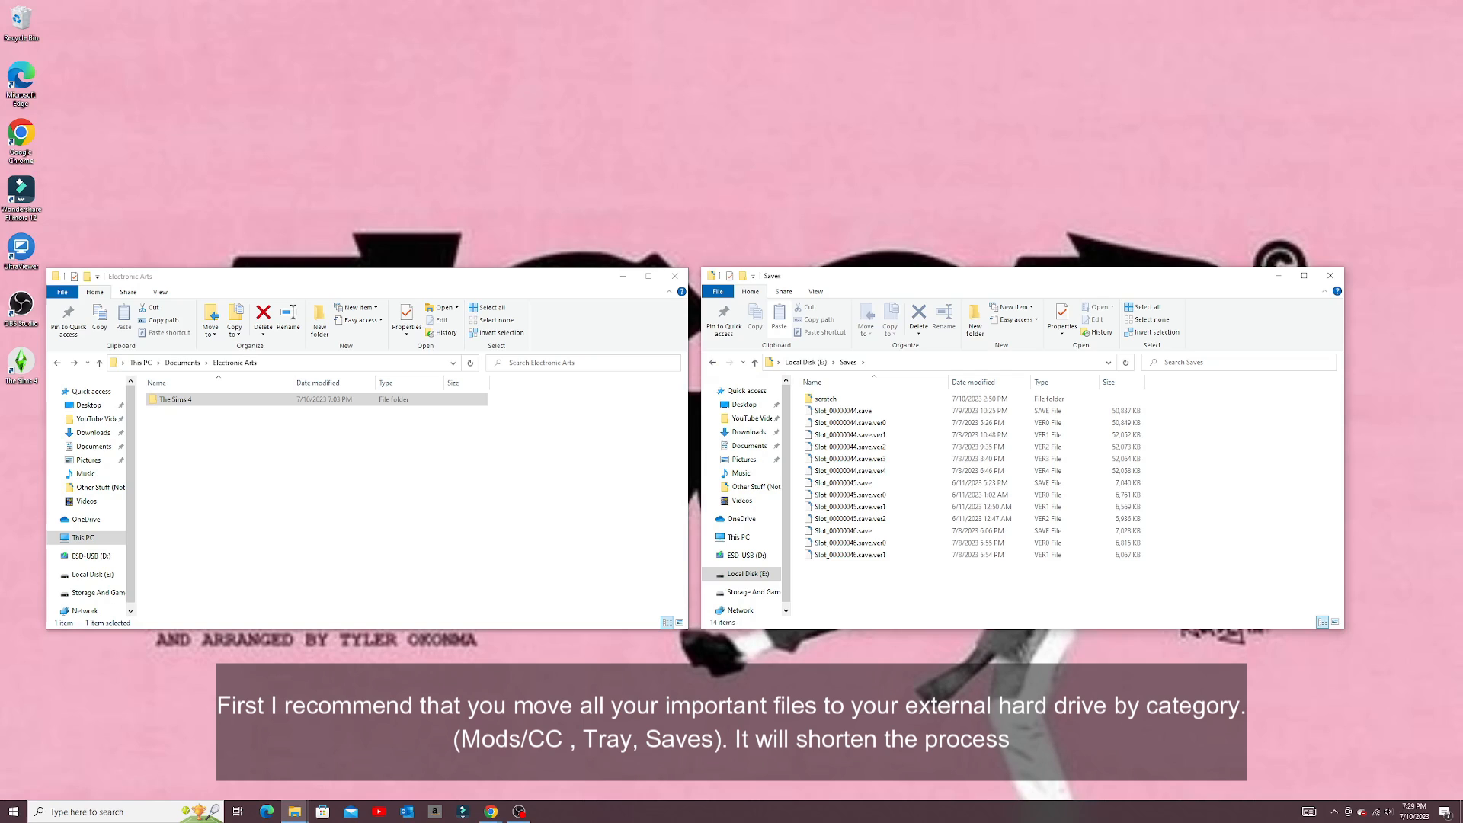
{"action": "mouse_move", "coordinate": [727, 373]}
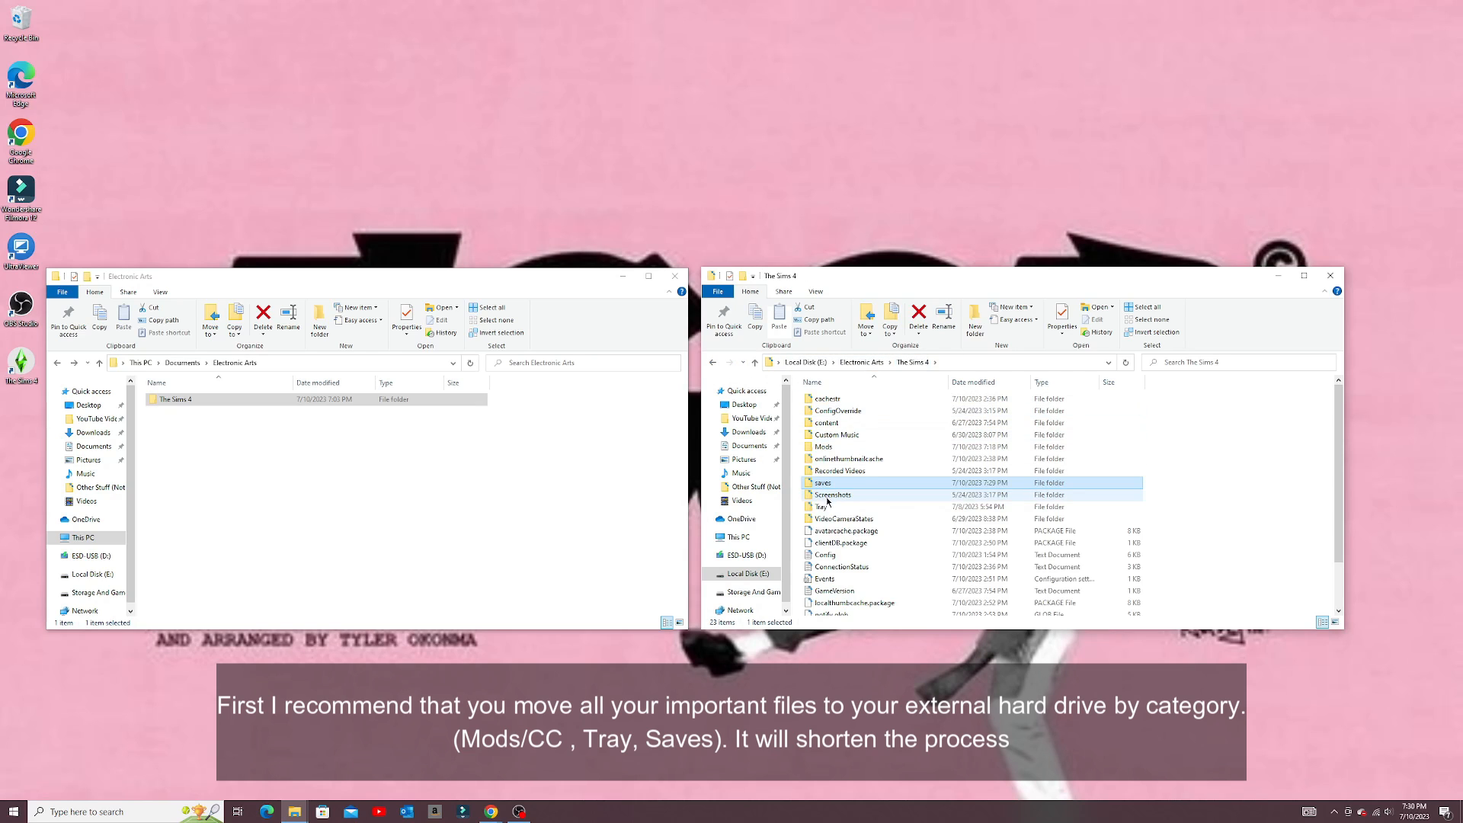
{"action": "double_click", "coordinate": [824, 506]}
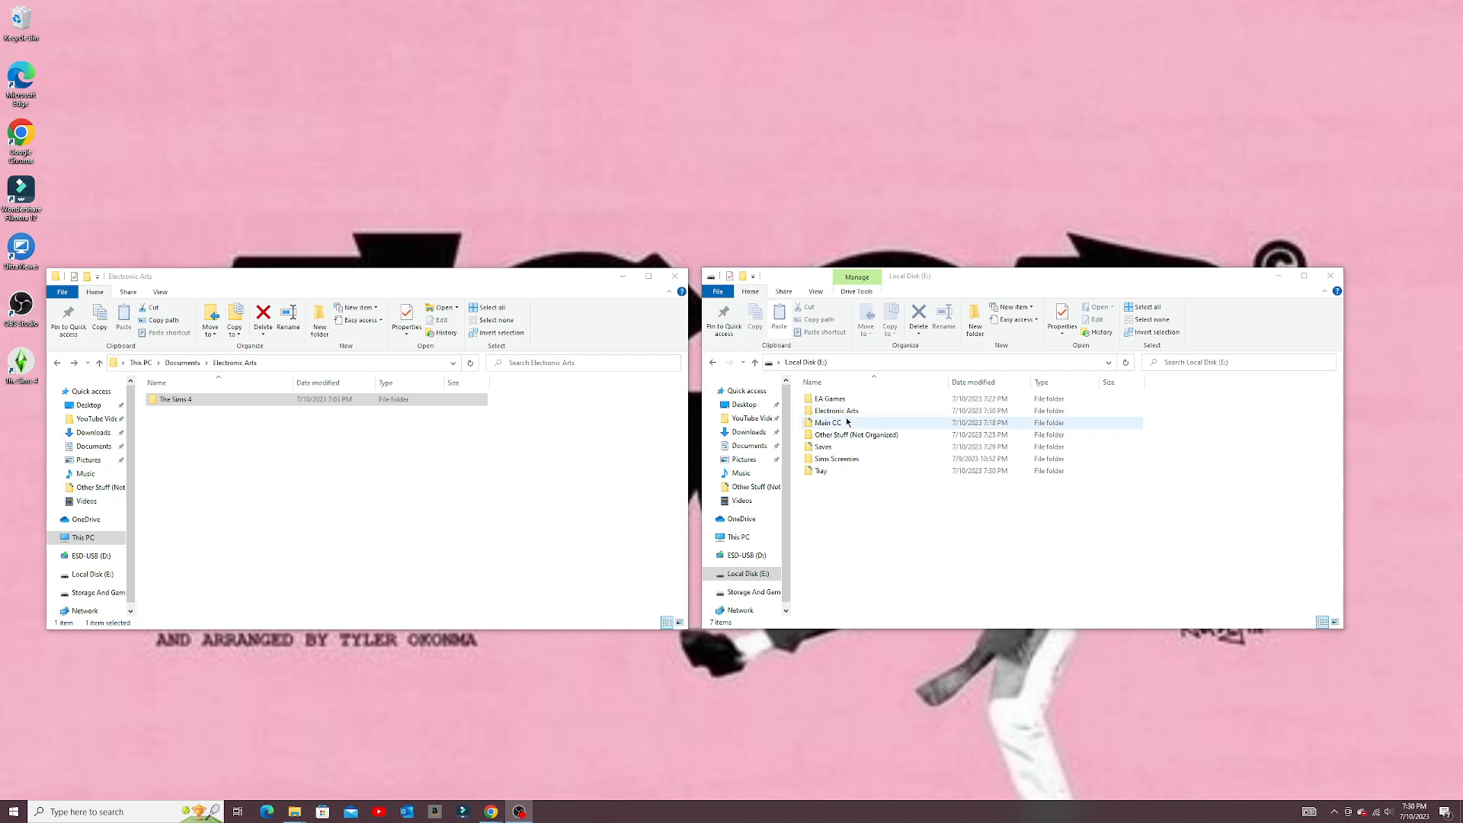
- Paste The Sims 4 folder into E:\Electronic Arts
{"action": "double_click", "coordinate": [836, 410]}
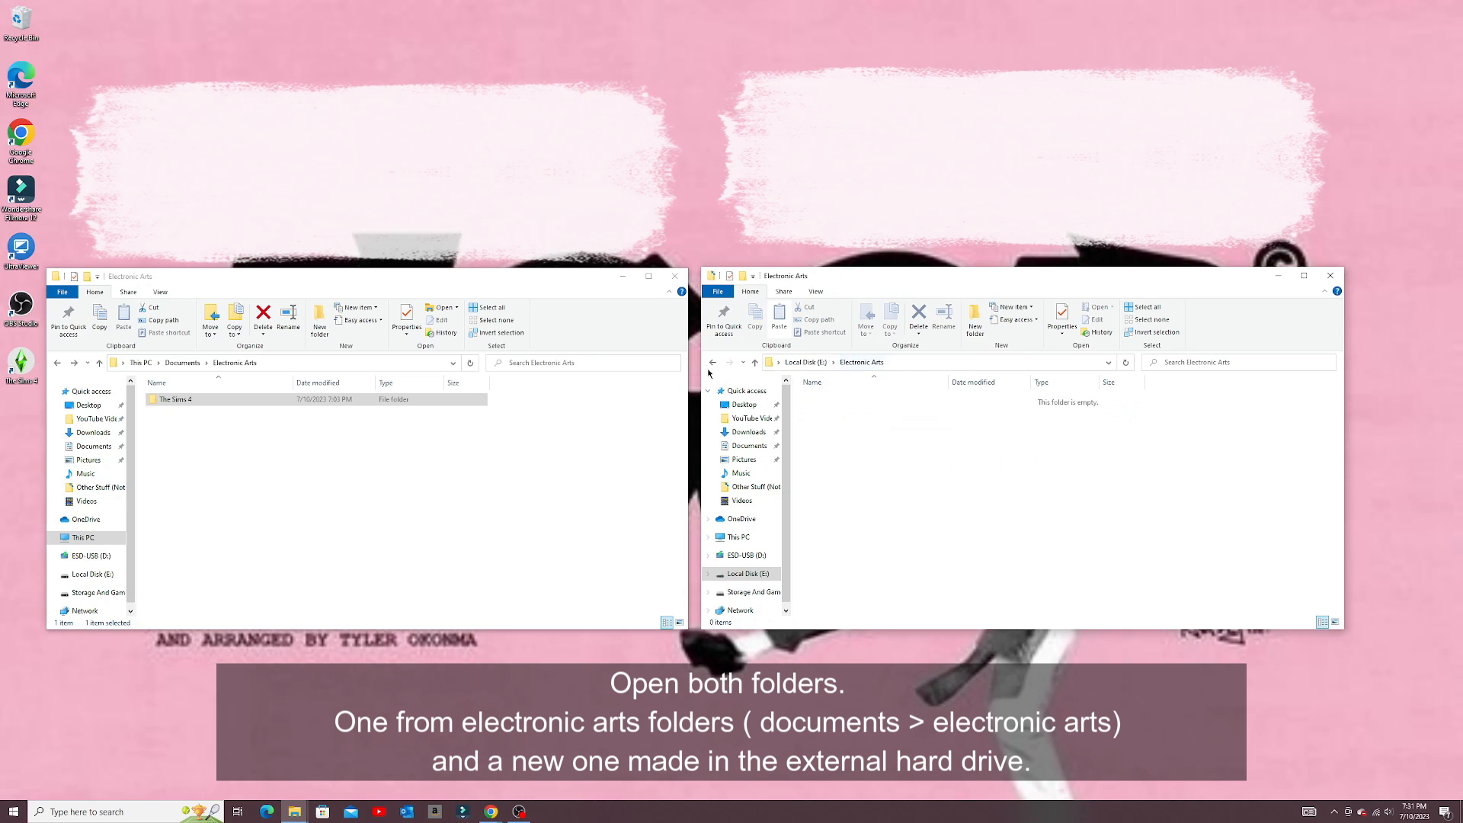
{"action": "left_click", "coordinate": [178, 399]}
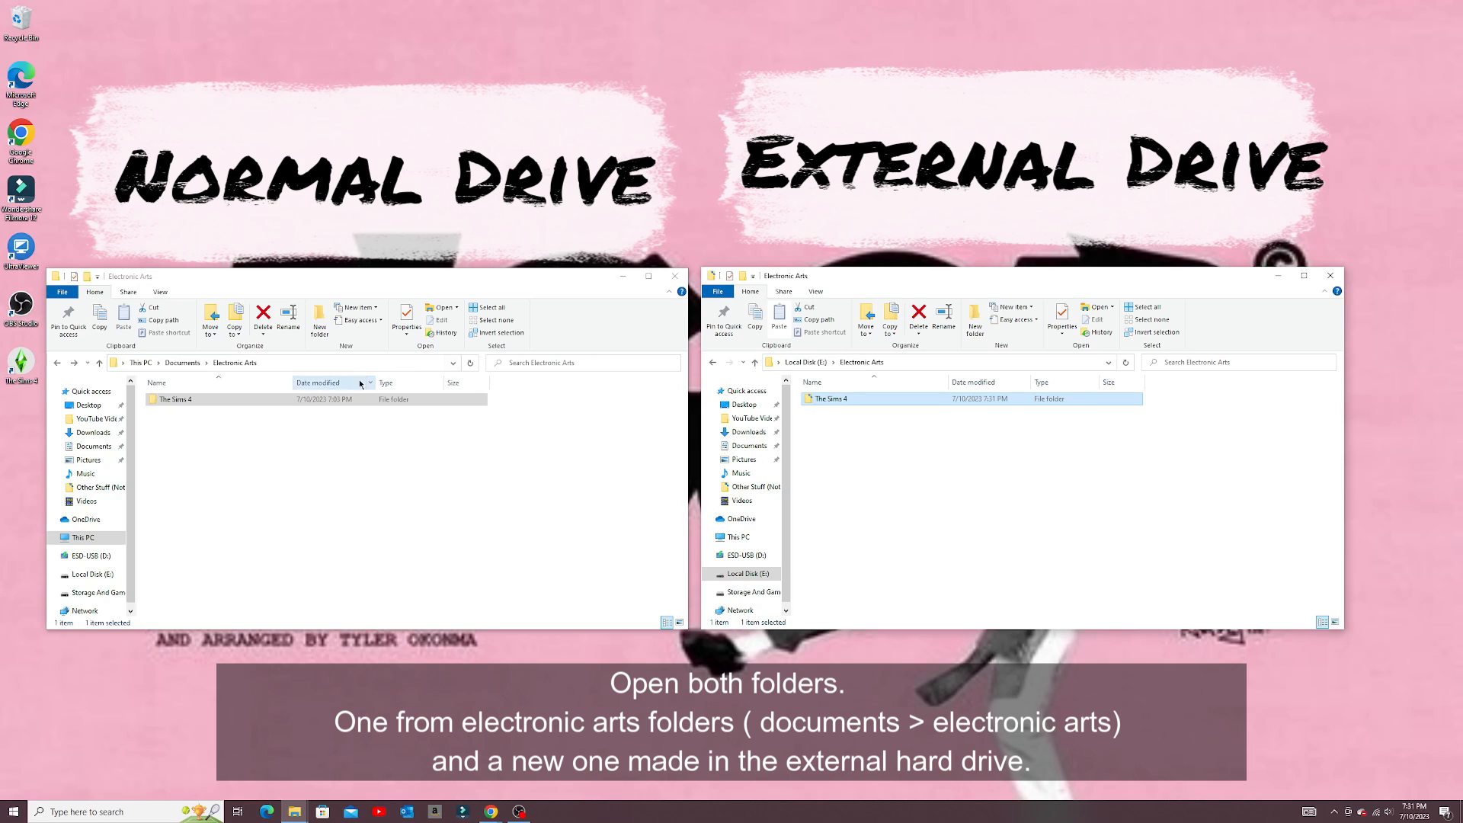
- Delete The Sims 4 folder from Documents\Electronic Arts
{"action": "left_click", "coordinate": [215, 399]}
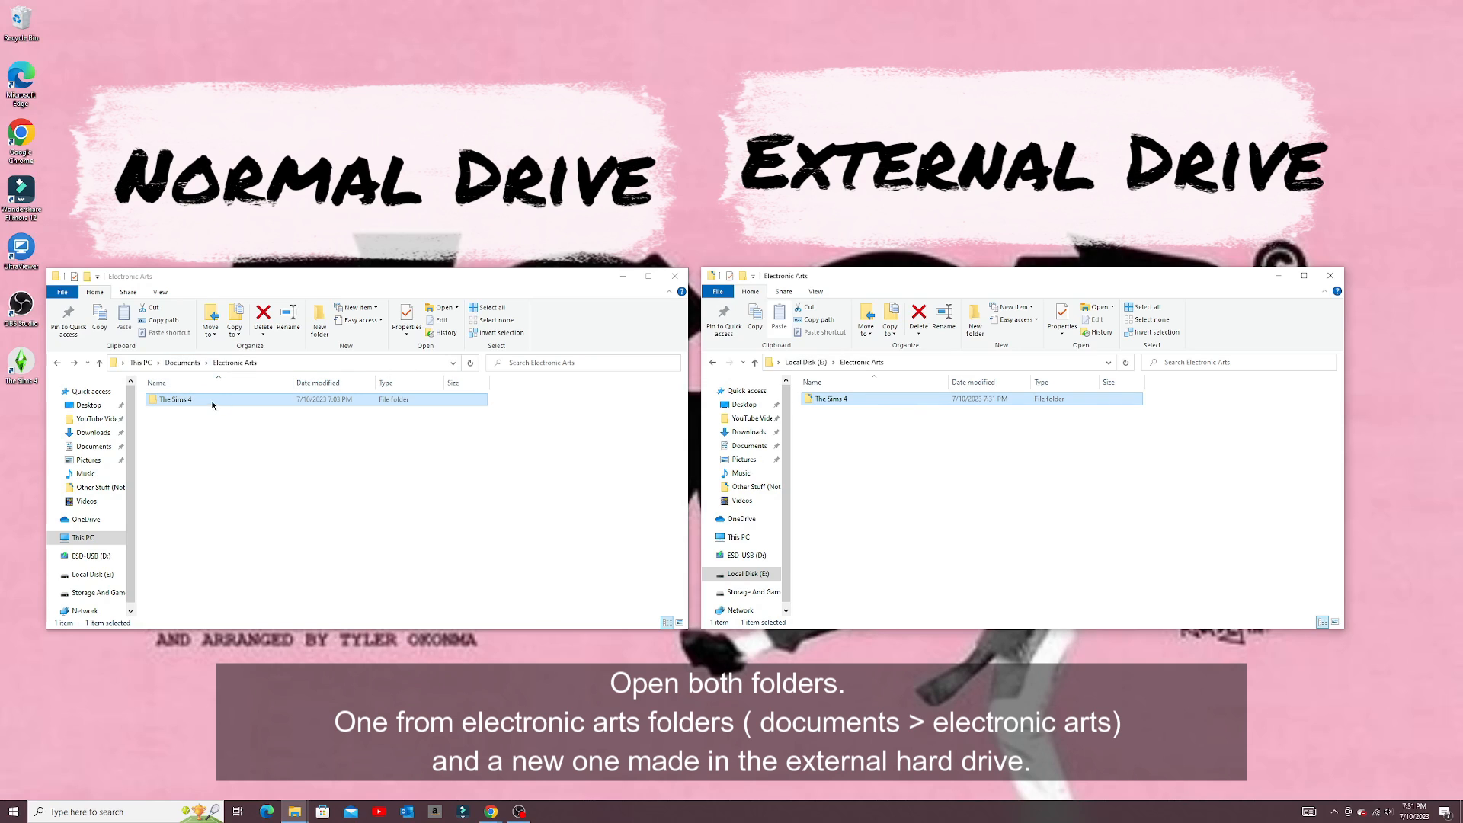
{"action": "left_click", "coordinate": [175, 398]}
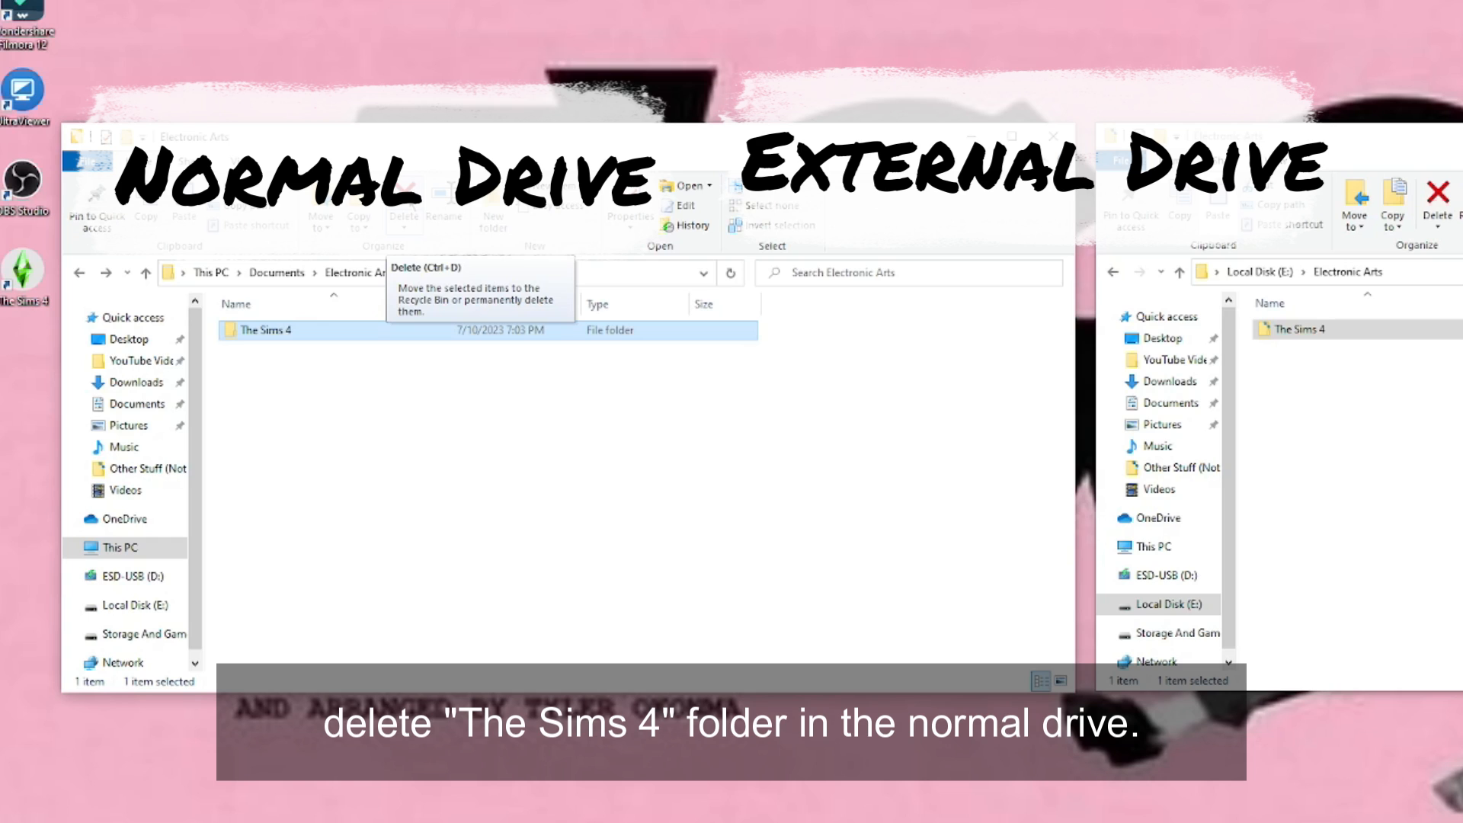
{"action": "left_click", "coordinate": [404, 216]}
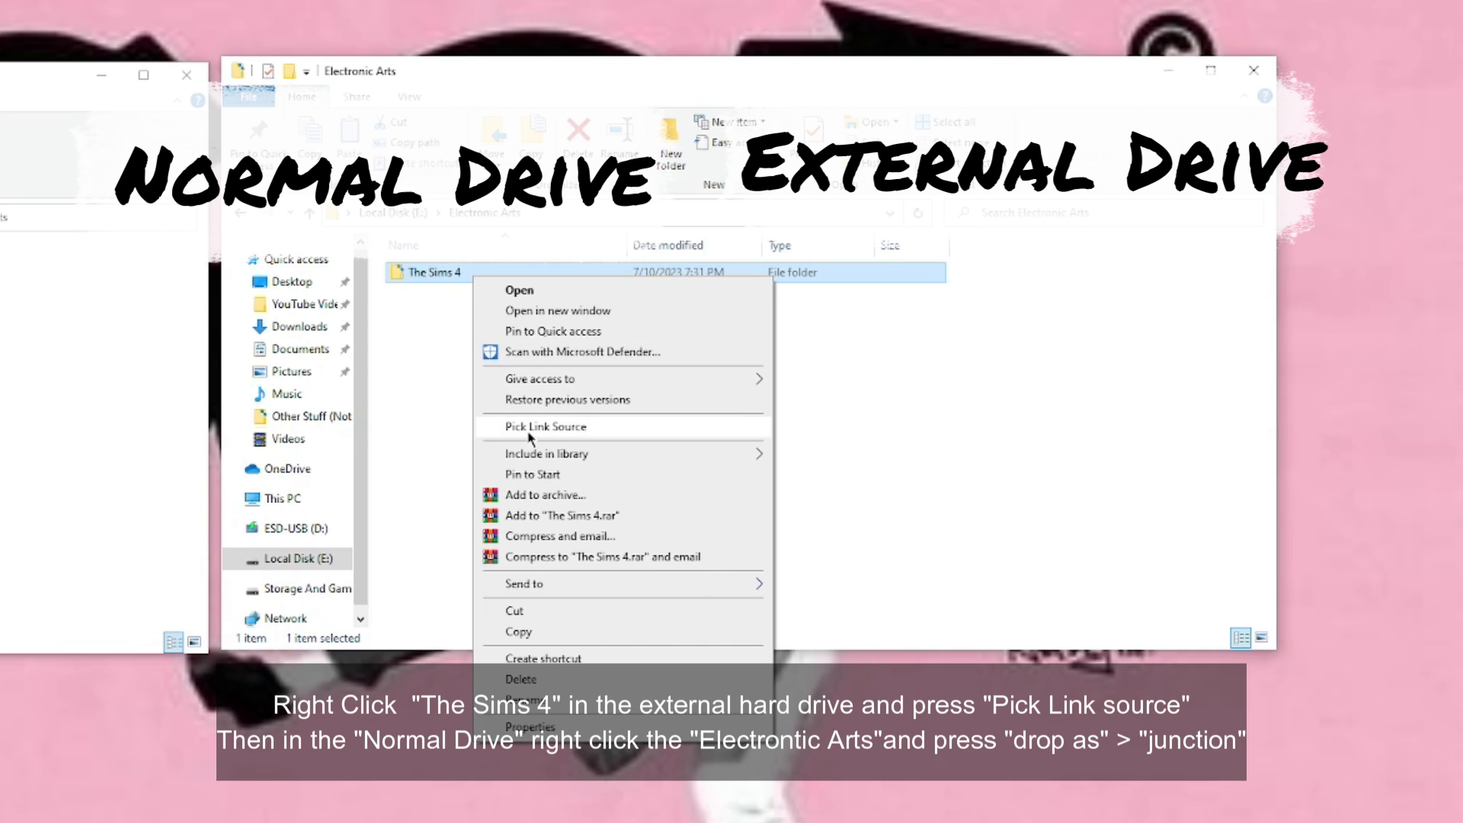
- Pick E:'s The Sims 4 as link source and drop it as a junction in Documents\Electronic Arts
{"action": "left_click", "coordinate": [544, 426]}
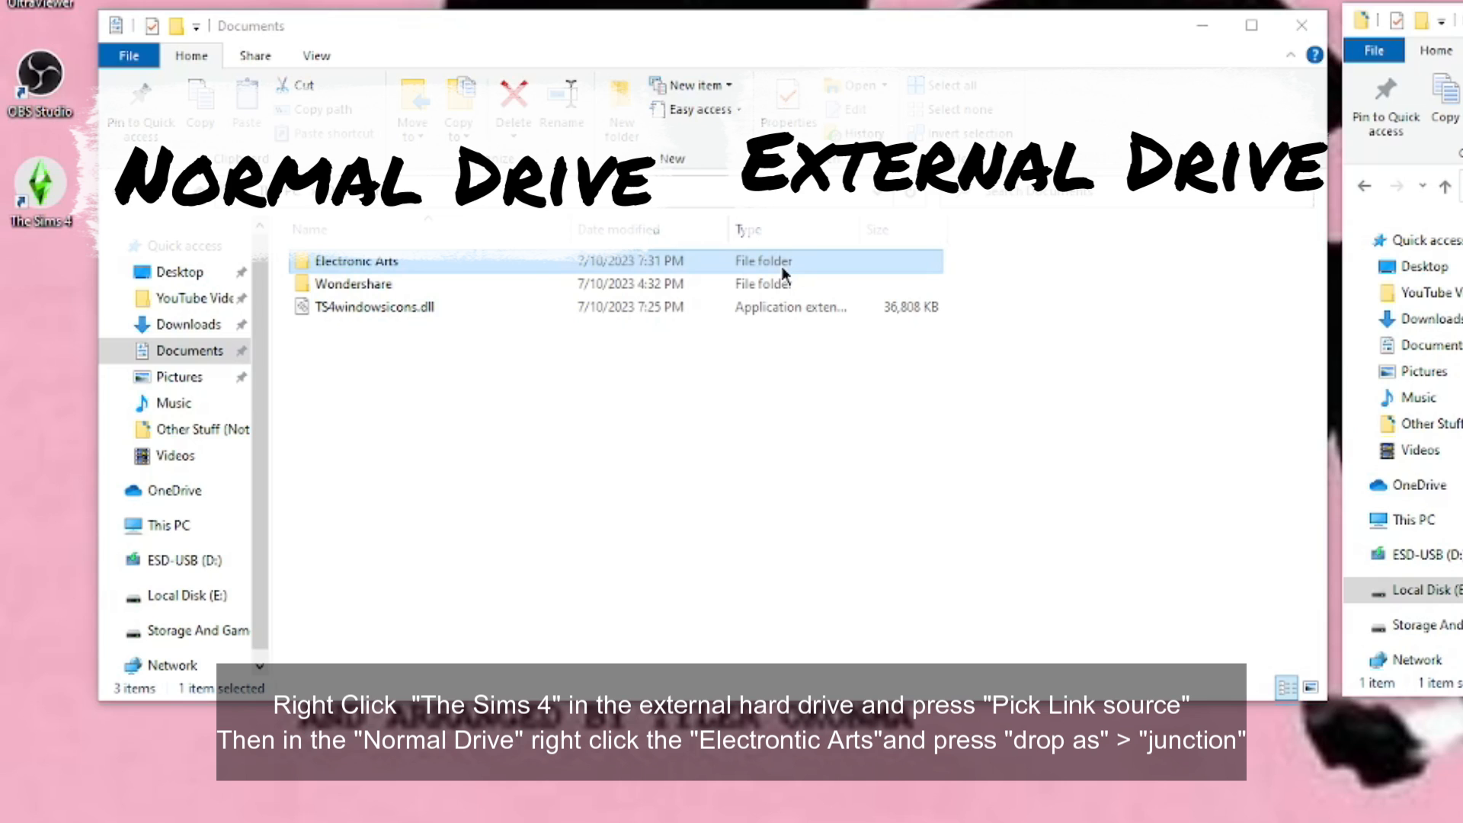
{"action": "right_click", "coordinate": [358, 261]}
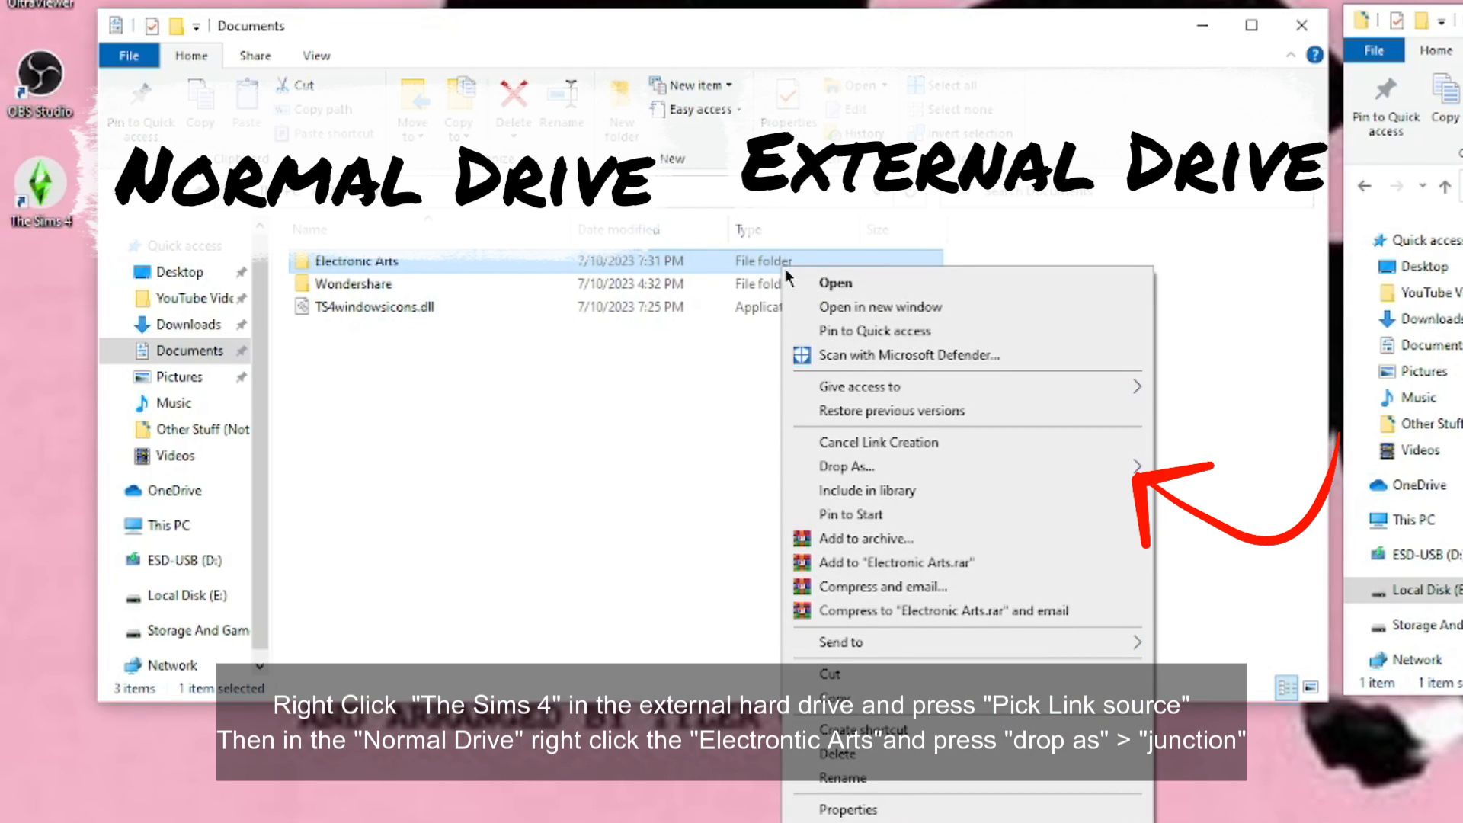
{"action": "mouse_move", "coordinate": [831, 466]}
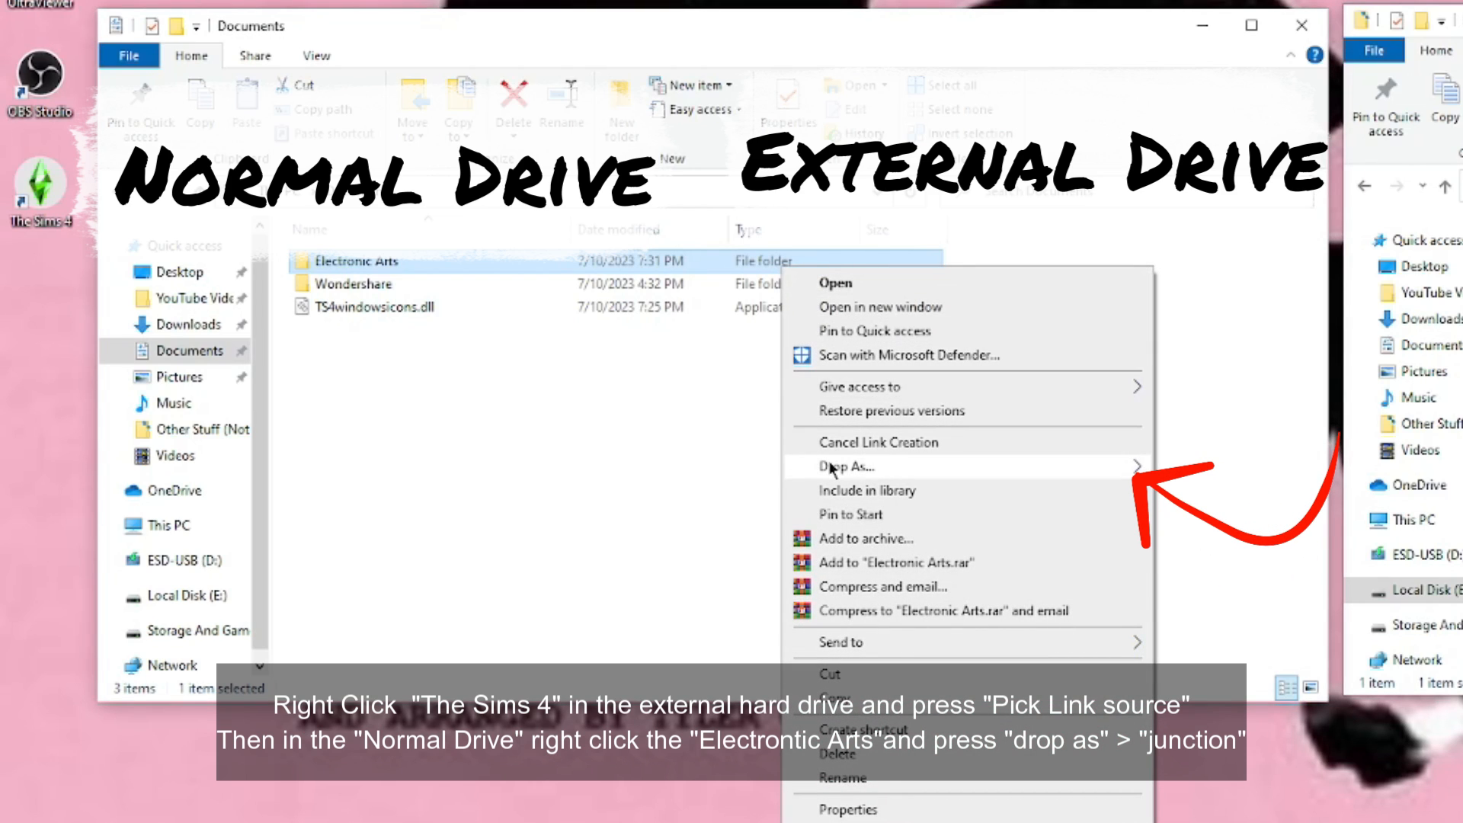
{"action": "mouse_move", "coordinate": [844, 466]}
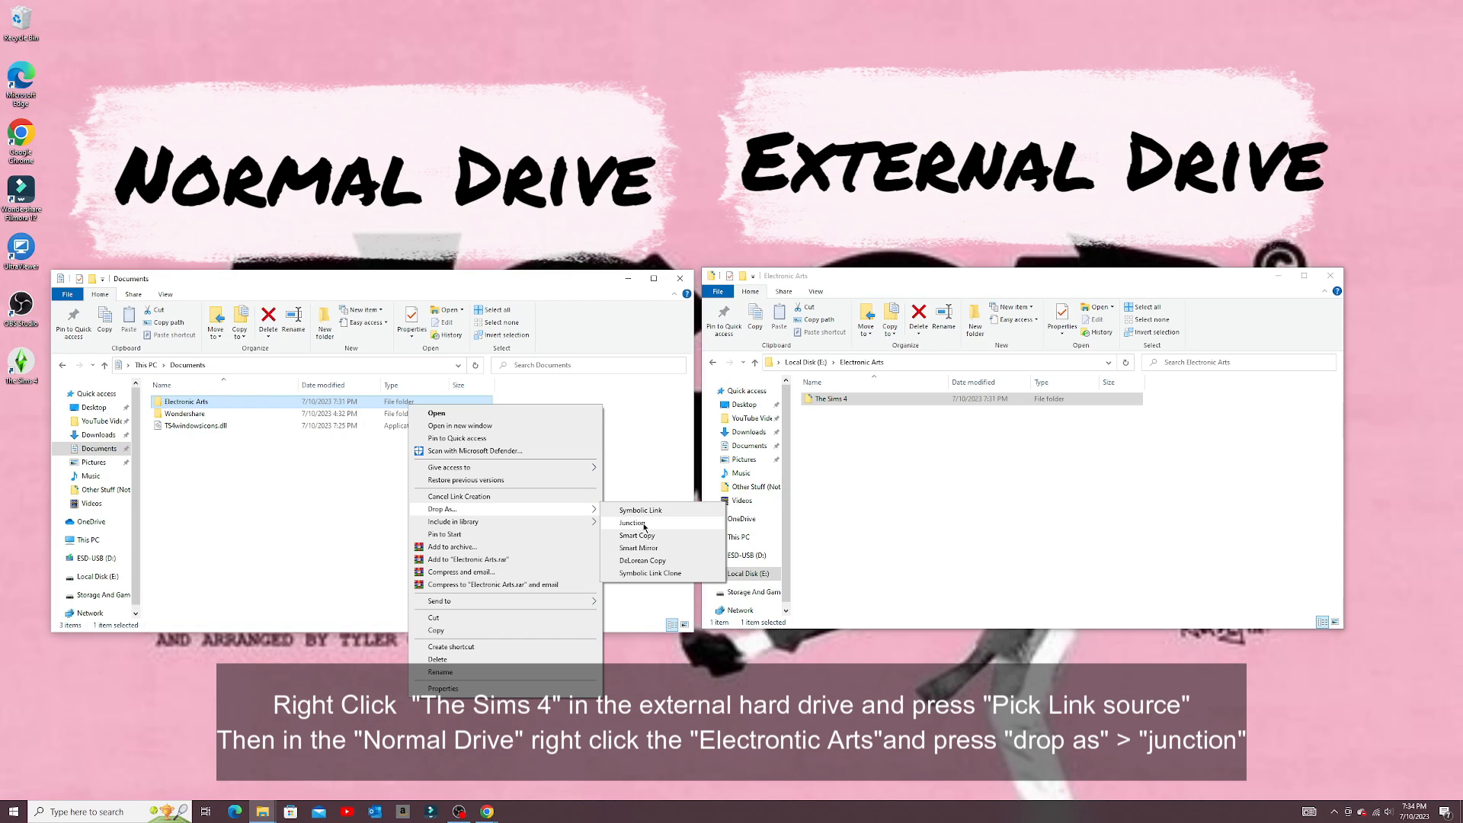
{"action": "left_click", "coordinate": [632, 523]}
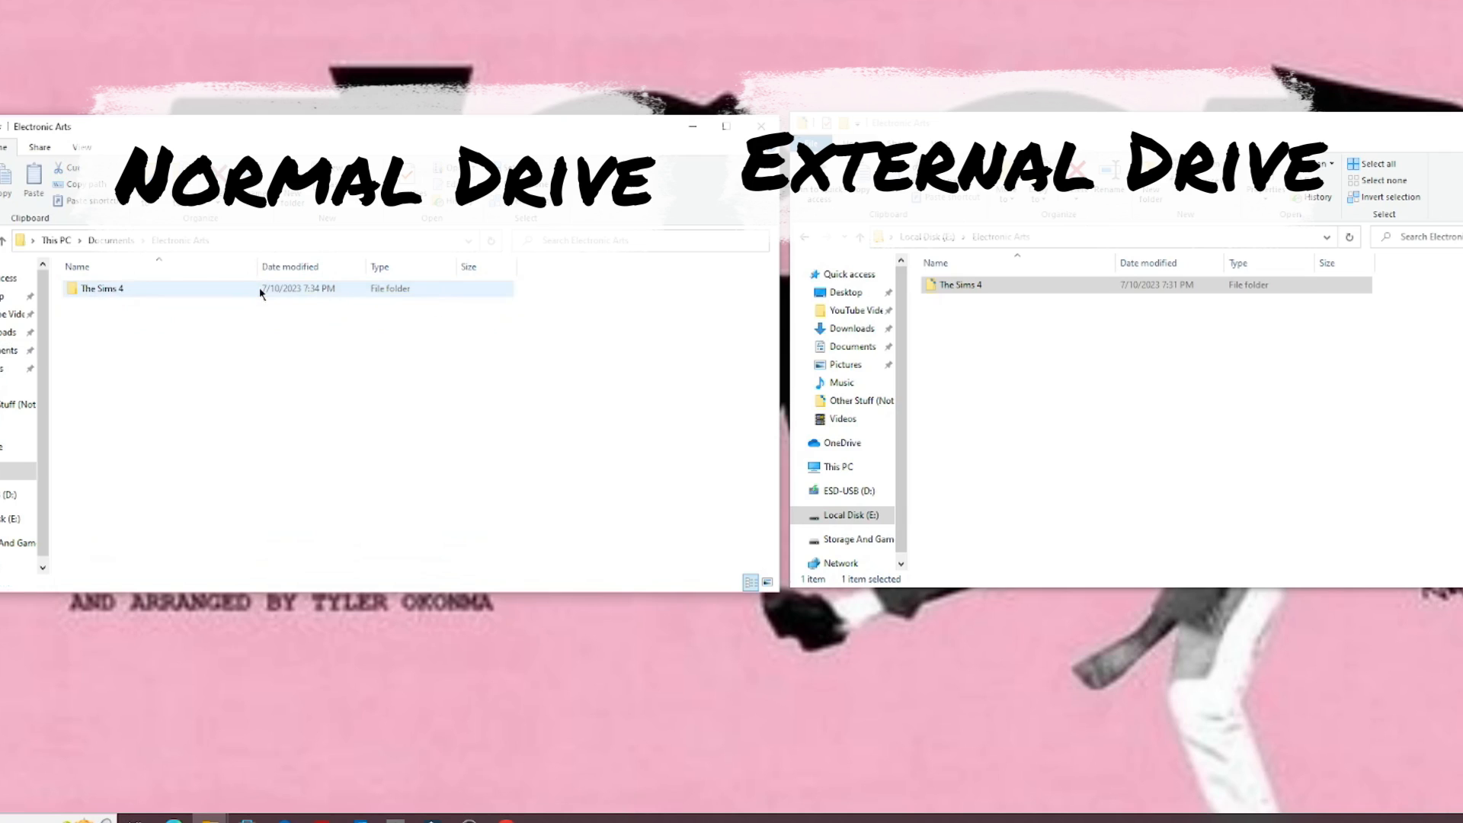
- Browse the external drive window back to Local Disk (E:) to show EA Games, Electronic Arts, Saves, Tray
{"action": "double_click", "coordinate": [100, 287]}
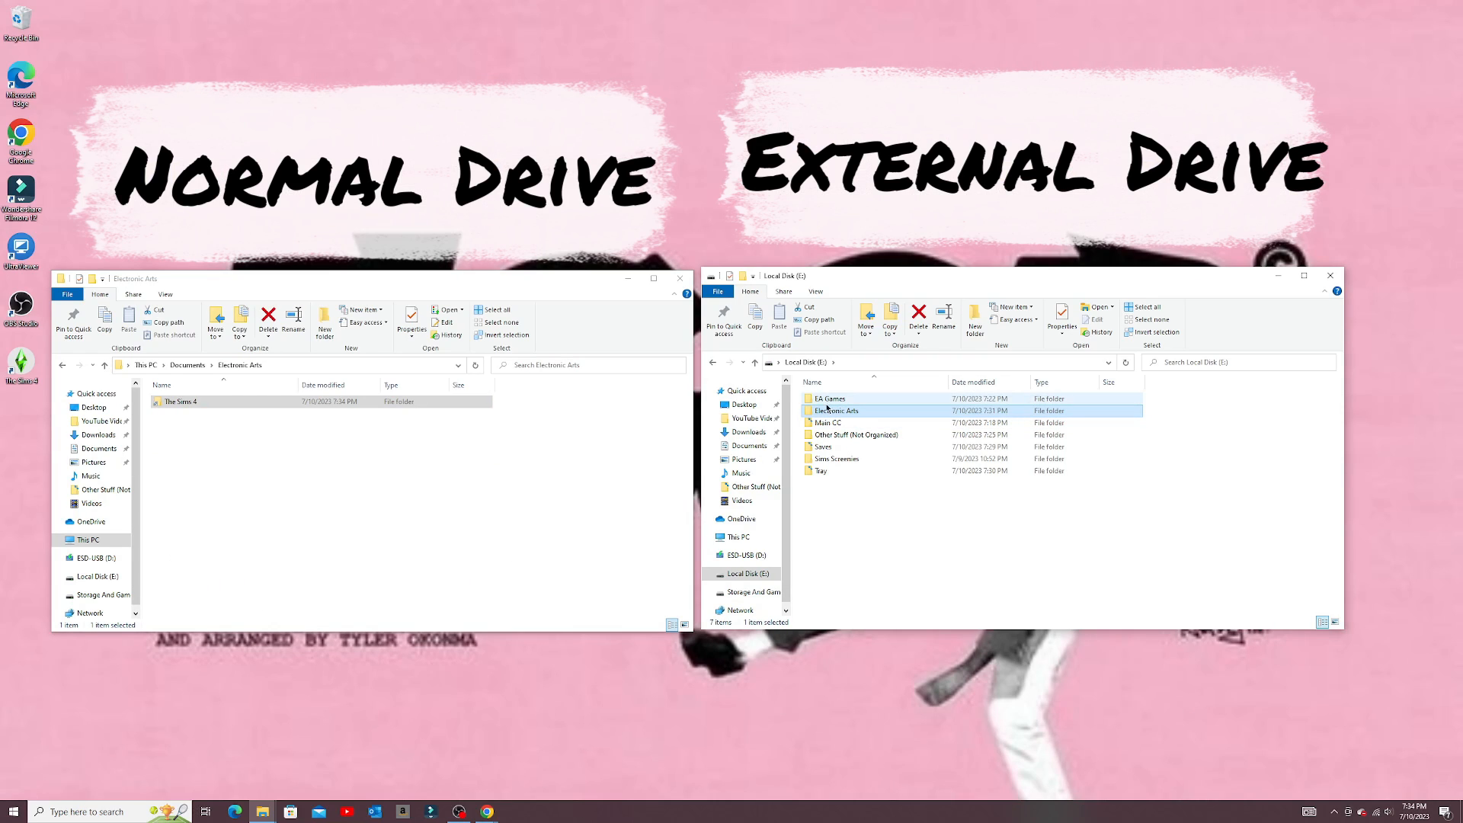
{"action": "left_click", "coordinate": [835, 458]}
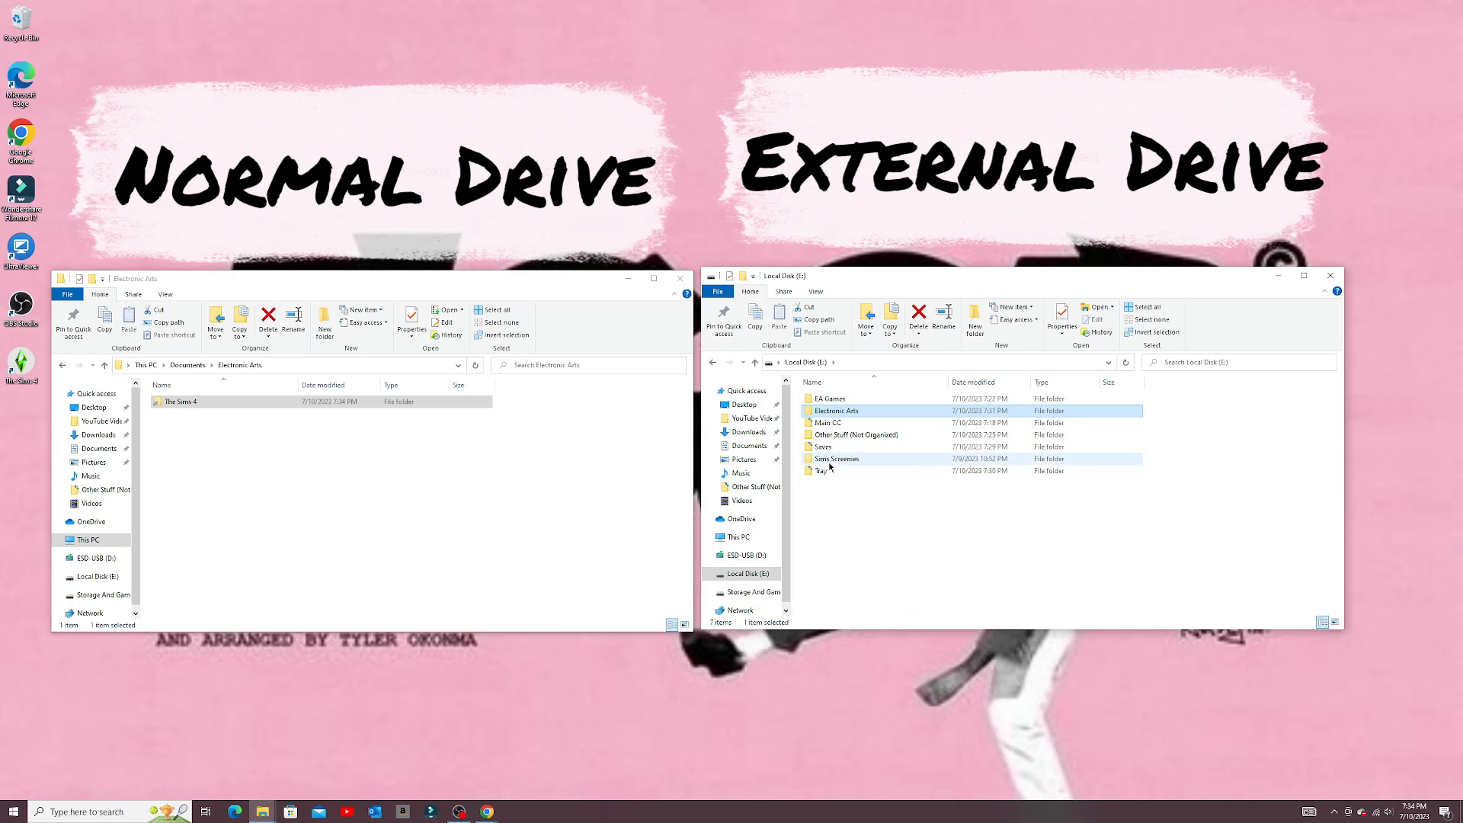